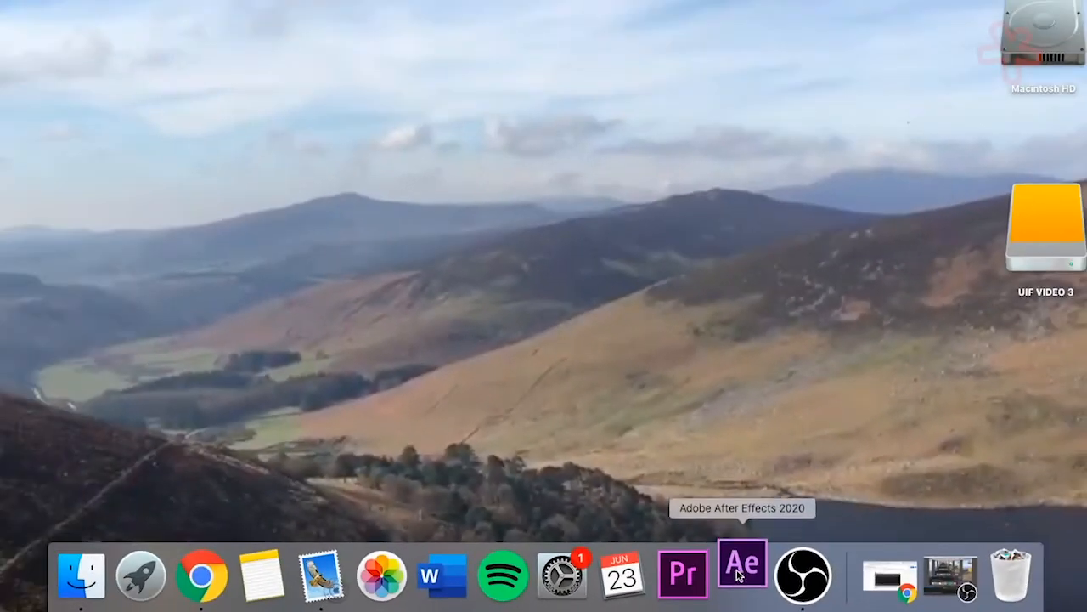
# Step: Launch After Effects 2020, create a new project and begin a new composition
pyautogui.click(741, 573)
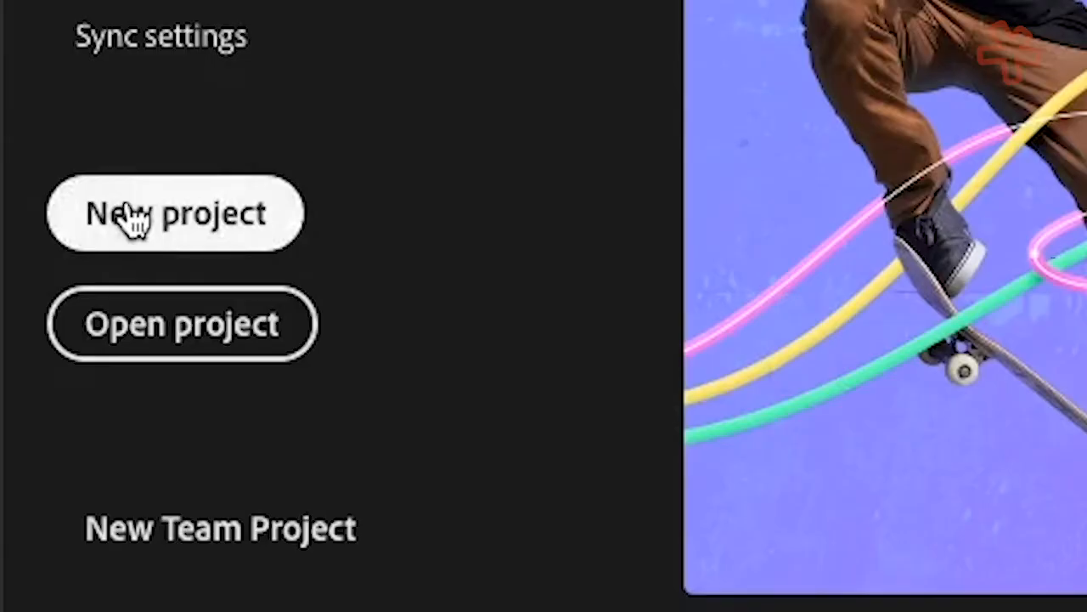
pyautogui.click(175, 212)
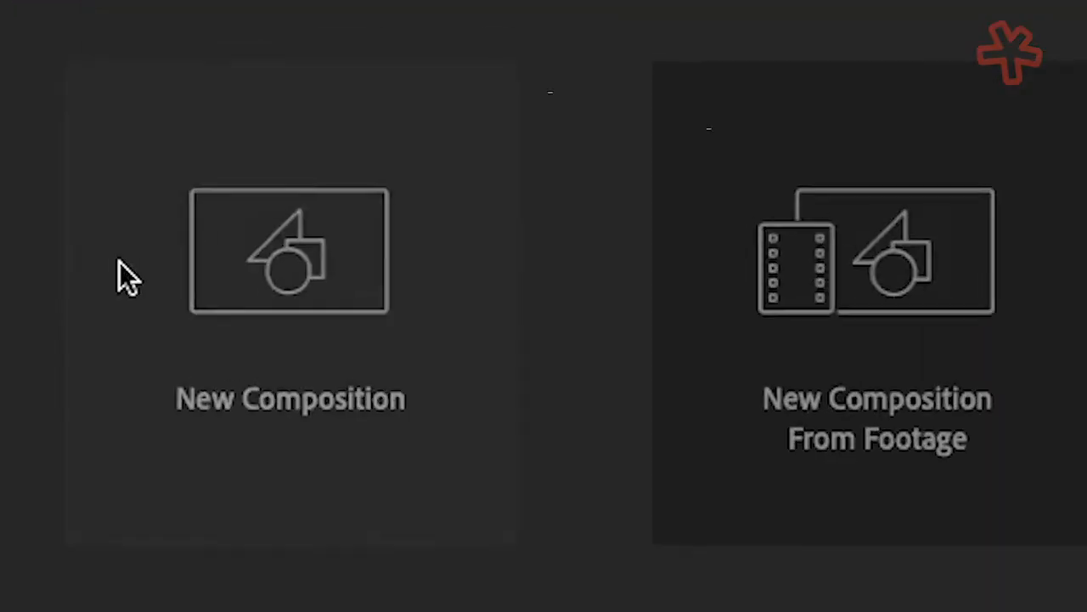
pyautogui.click(291, 251)
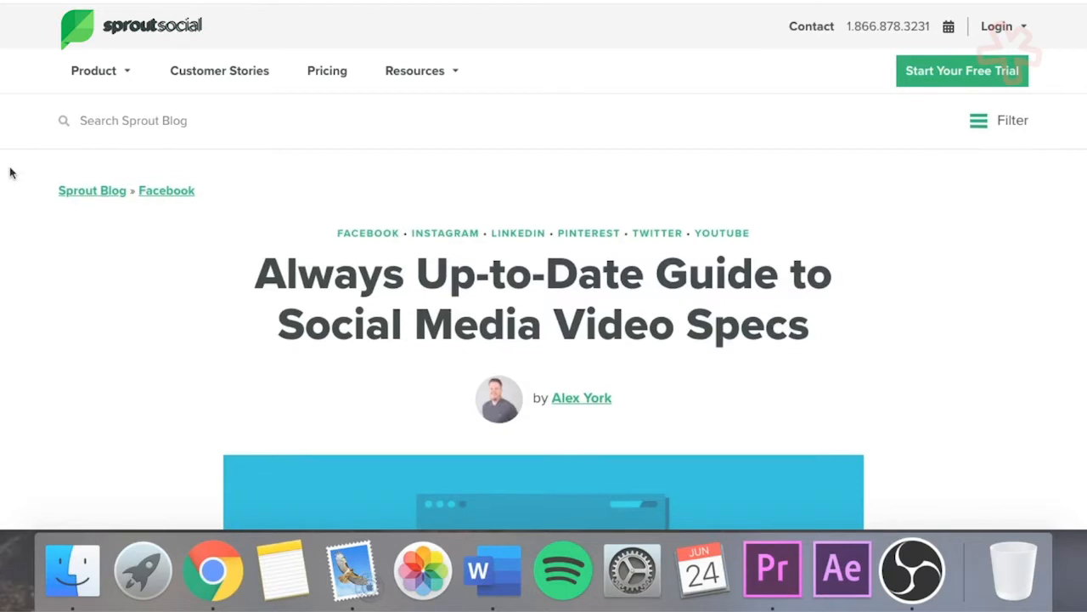
# Step: Scroll through the Sprout Social guide to social media video specs
pyautogui.scroll(-3)
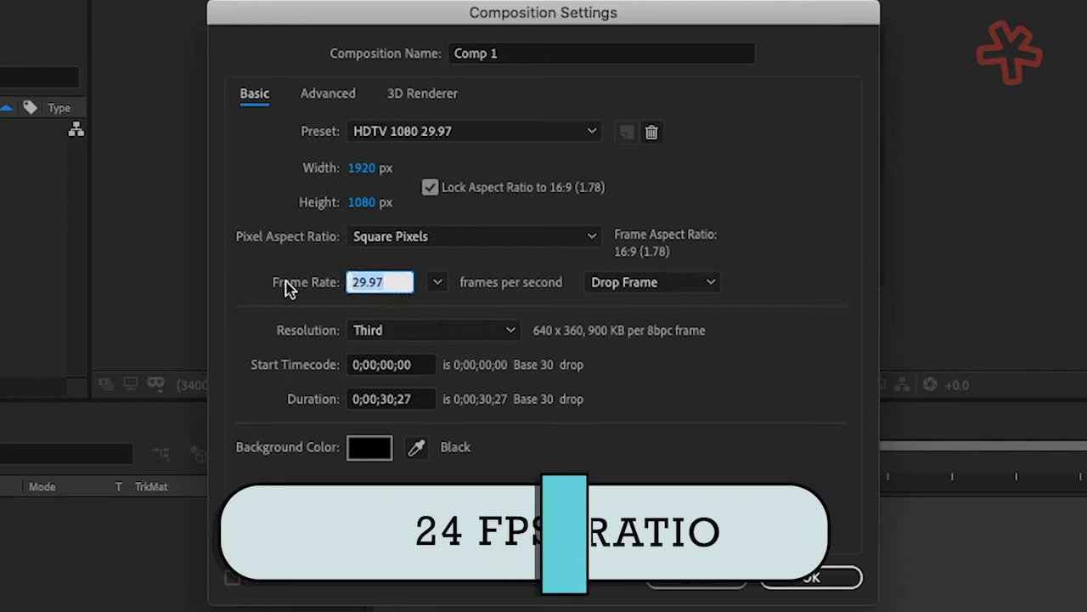
# Step: Enter a 24 fps frame rate and confirm the composition settings
pyautogui.write('24')
pyautogui.click(392, 398)
pyautogui.write('0:00:10:00')
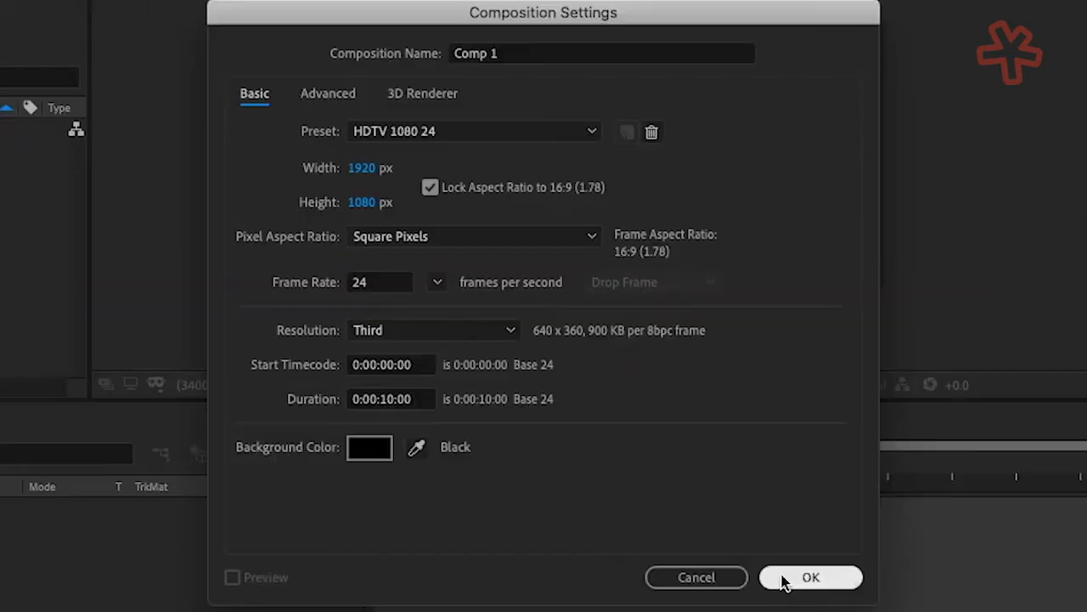
pyautogui.click(809, 577)
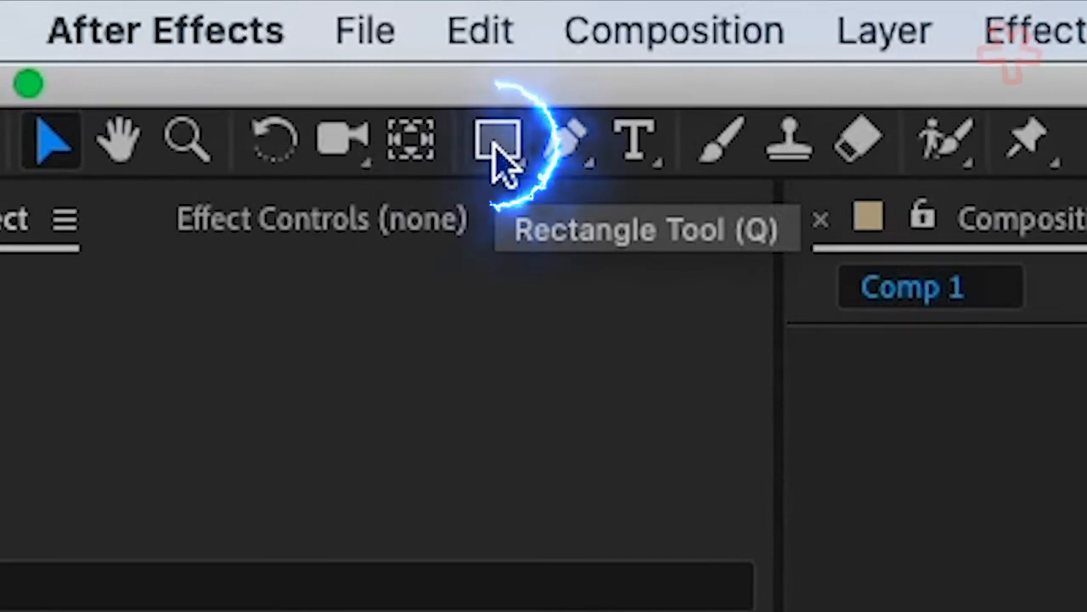
# Step: Choose the Rectangle Tool from the shape tool flyout
pyautogui.click(497, 140)
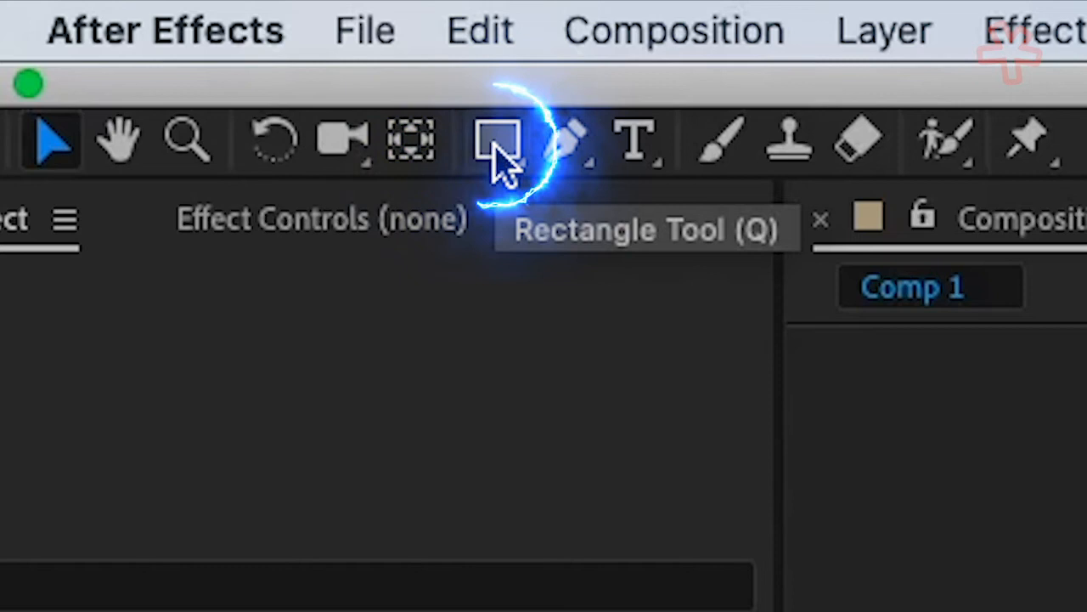
pyautogui.click(495, 140)
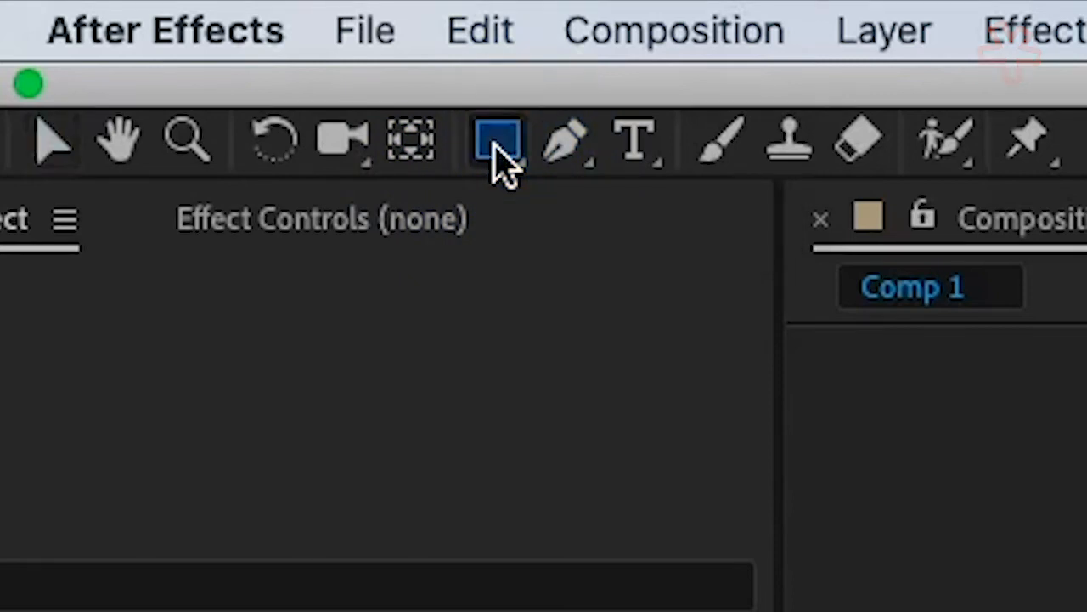
pyautogui.click(495, 139)
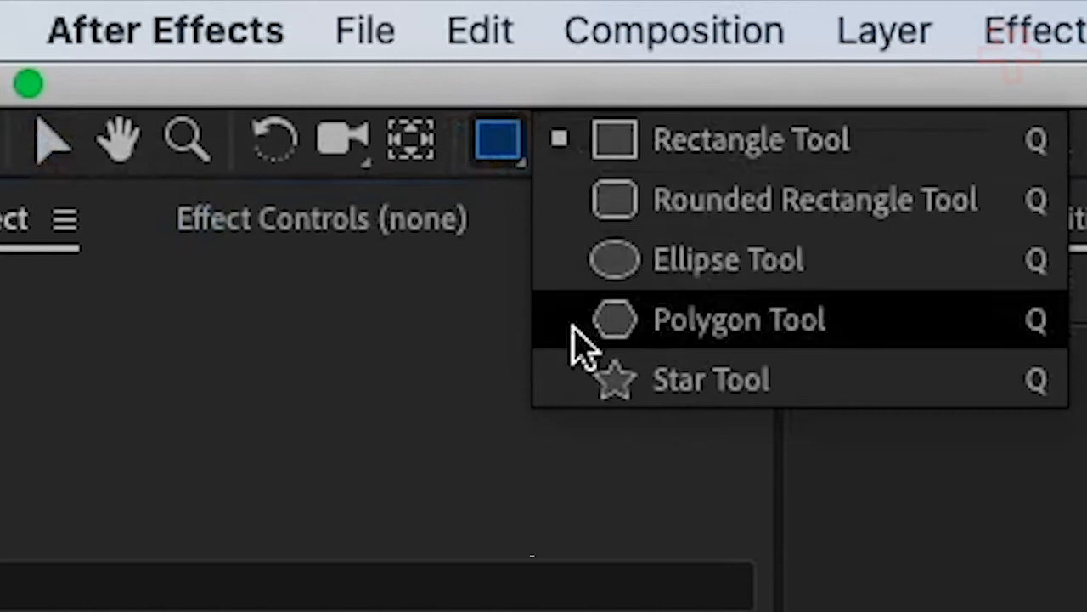
pyautogui.moveTo(584, 399)
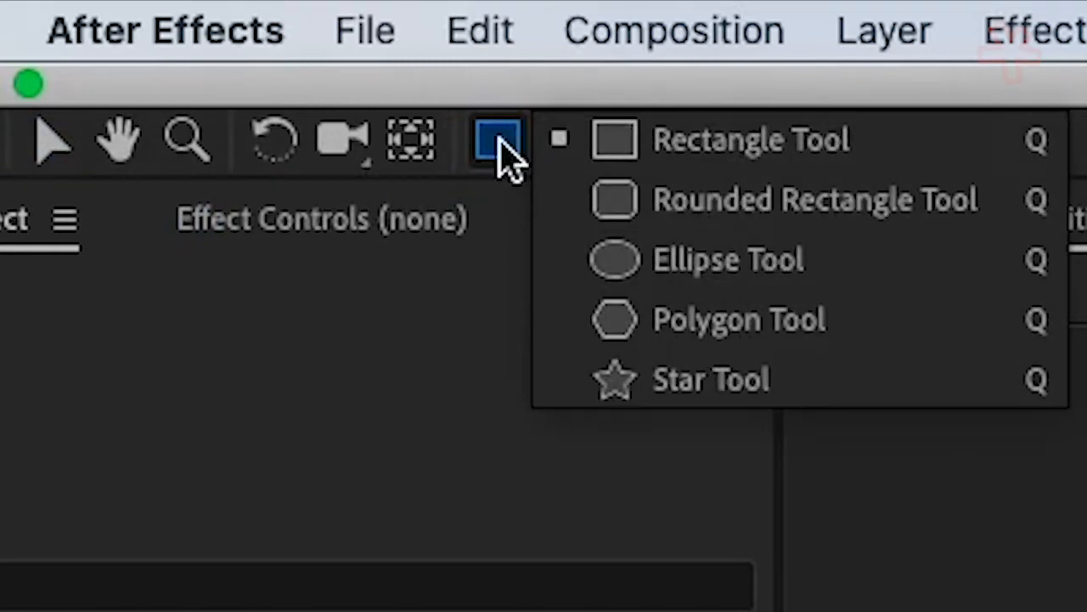
pyautogui.moveTo(909, 140)
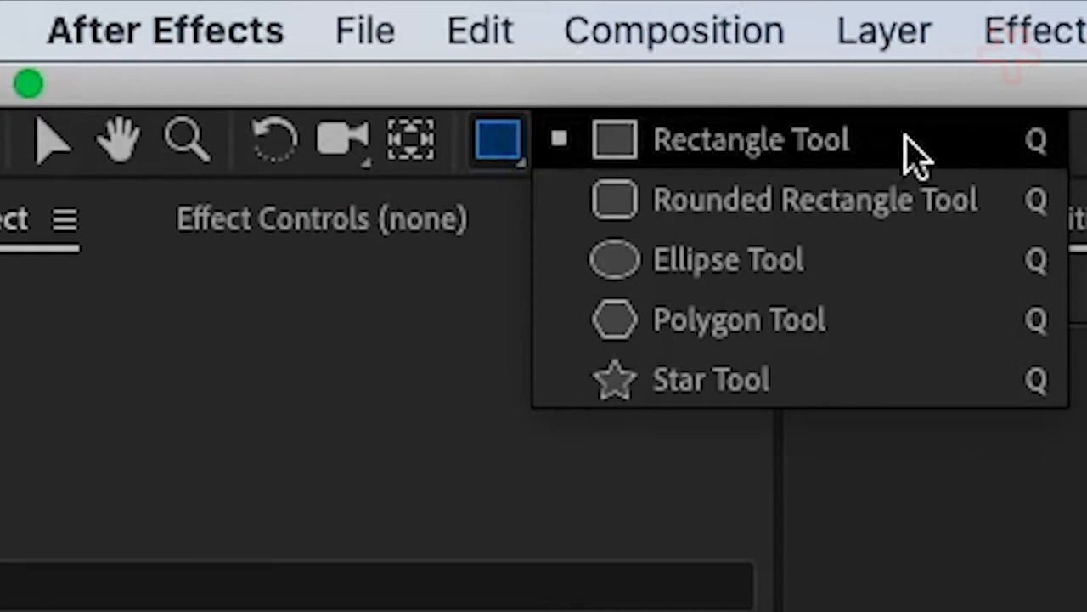
pyautogui.click(751, 139)
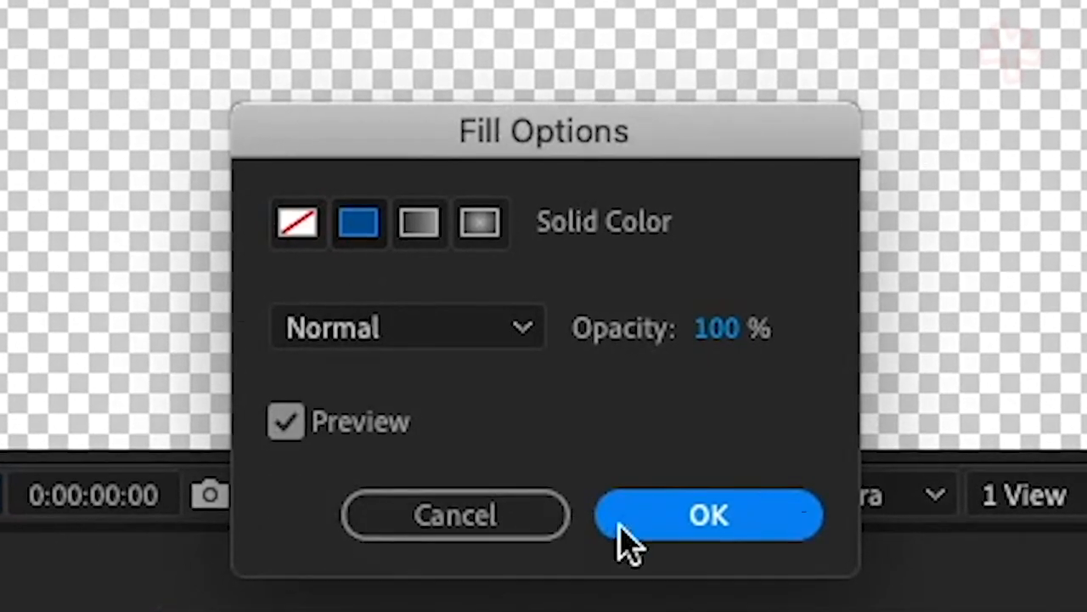
# Step: Set the rectangle fill to Solid Color, then pick blue (3232D0) as the fill colour
pyautogui.click(710, 514)
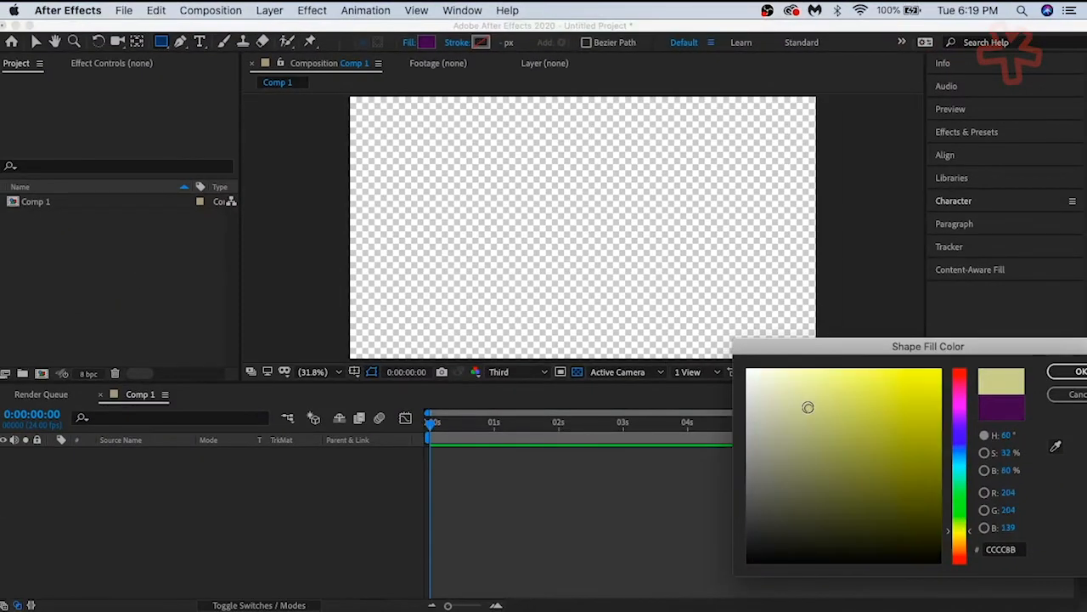
pyautogui.click(892, 404)
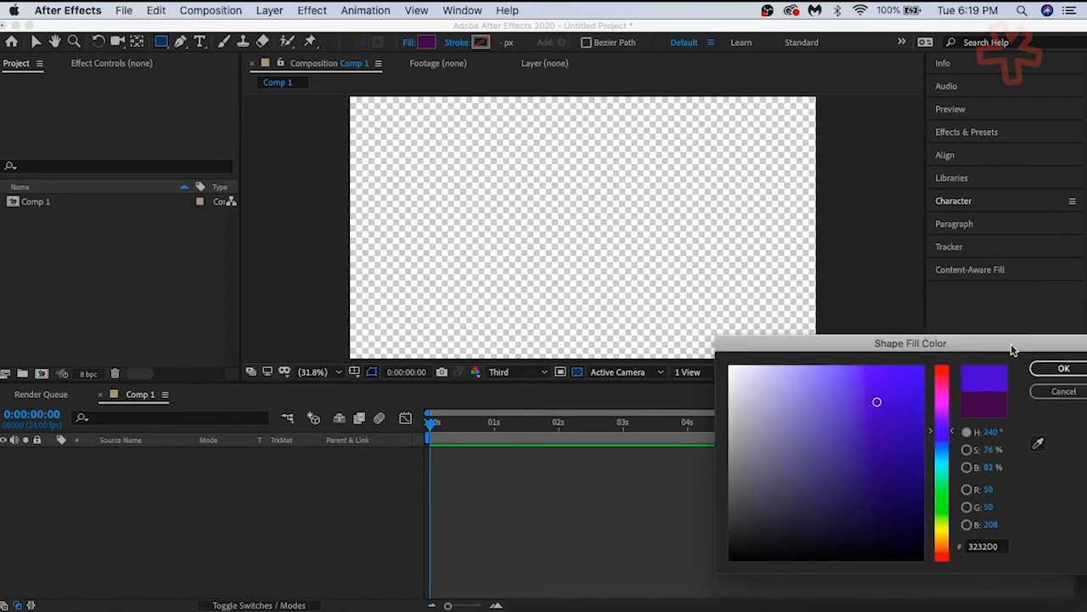
pyautogui.click(1063, 368)
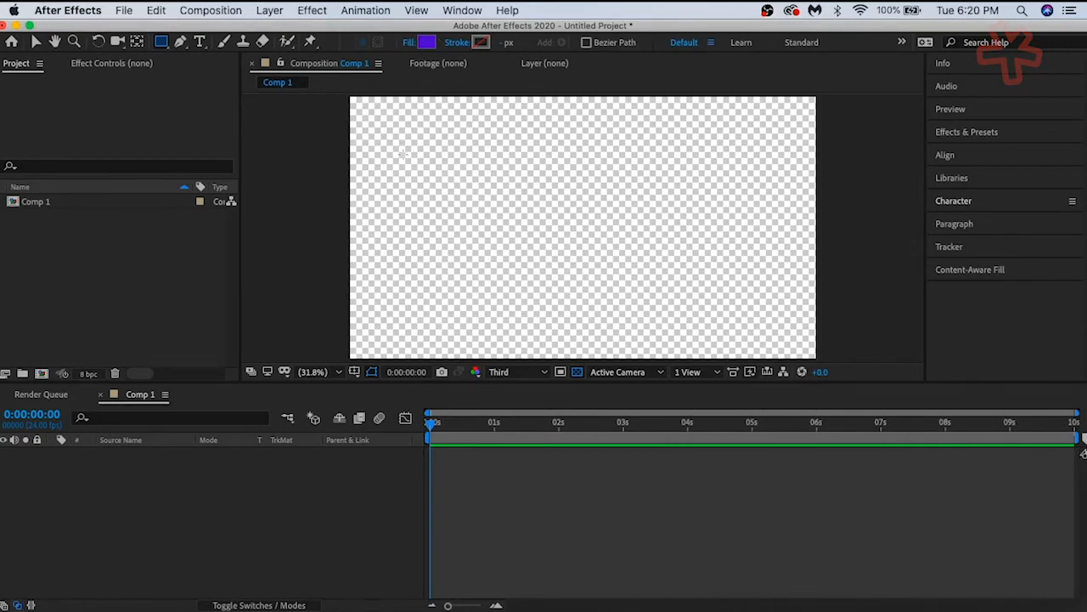
pyautogui.moveTo(483, 164)
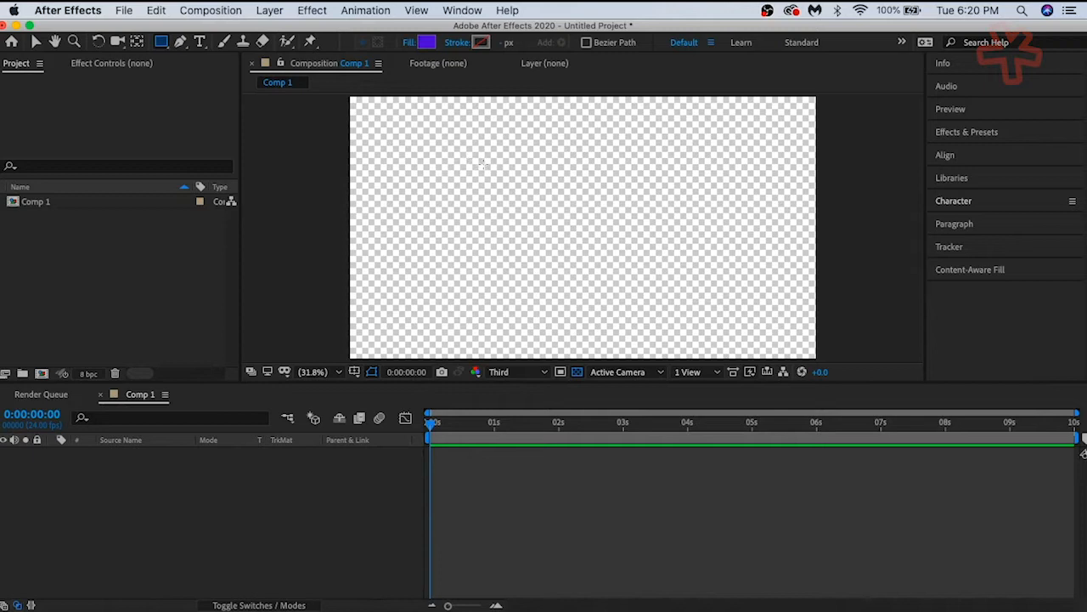
# Step: Shift-drag in the Composition panel to draw a square, creating Shape Layer 1
pyautogui.moveTo(491, 174); pyautogui.dragTo(563, 245)
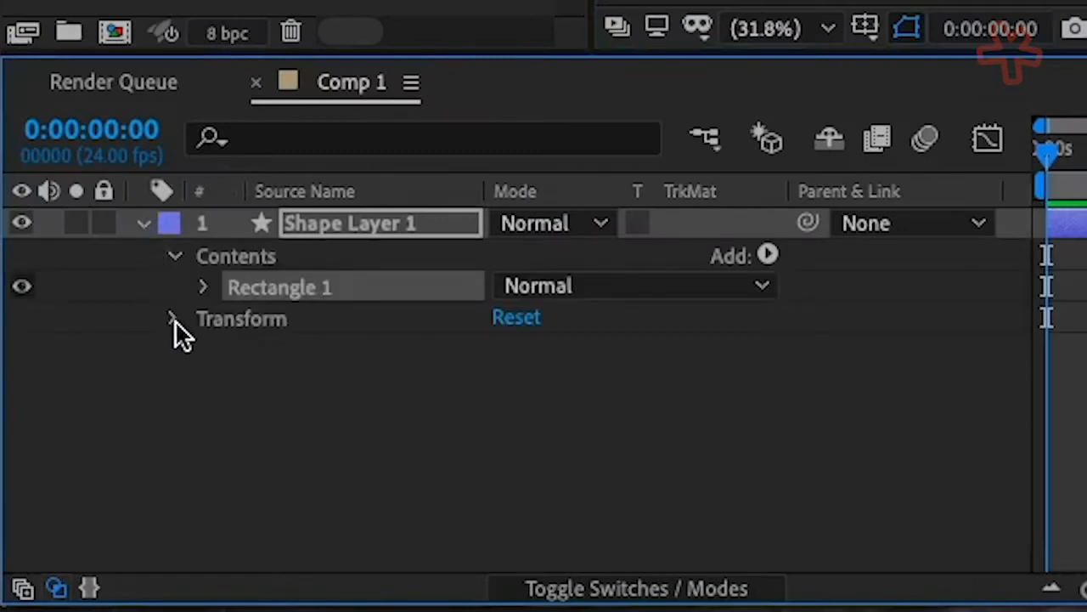
# Step: Expand Transform under Shape Layer 1 in the Timeline
pyautogui.click(174, 317)
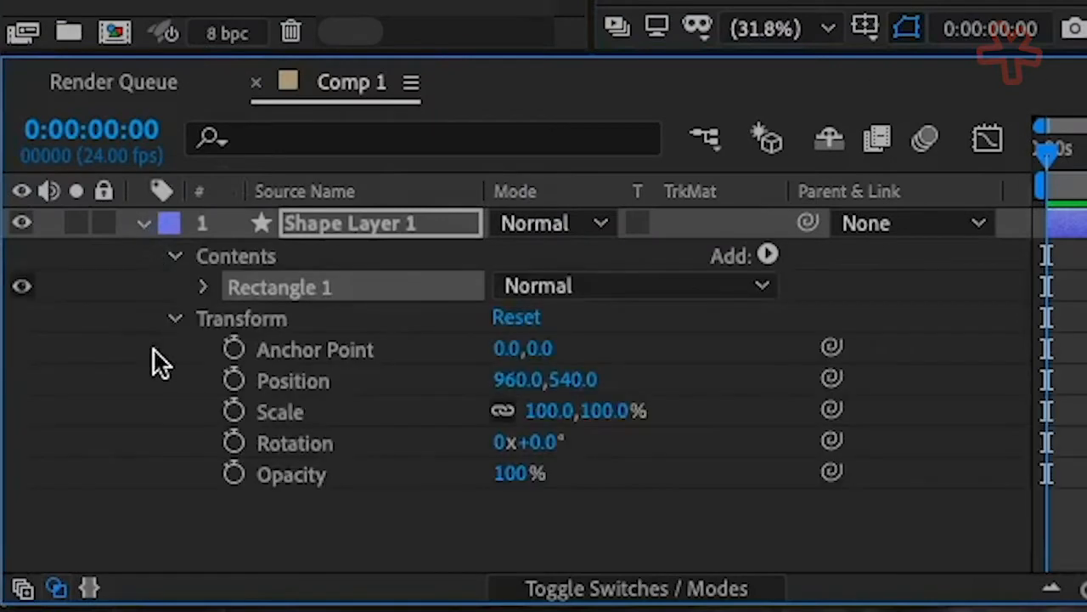
pyautogui.moveTo(132, 378)
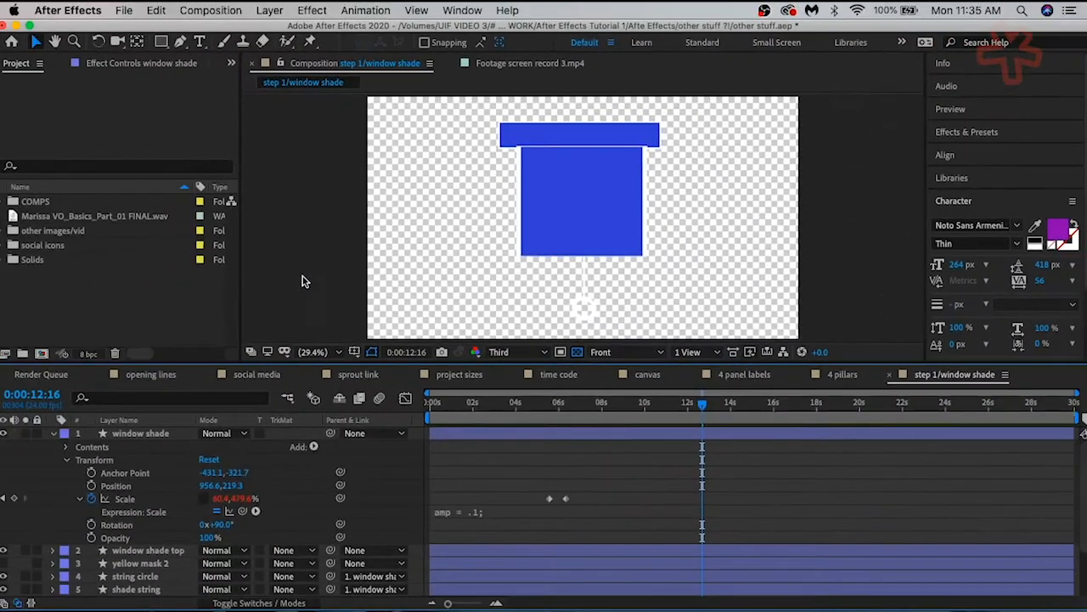
# Step: Select the blue shade layer in the window shade example composition
pyautogui.click(582, 191)
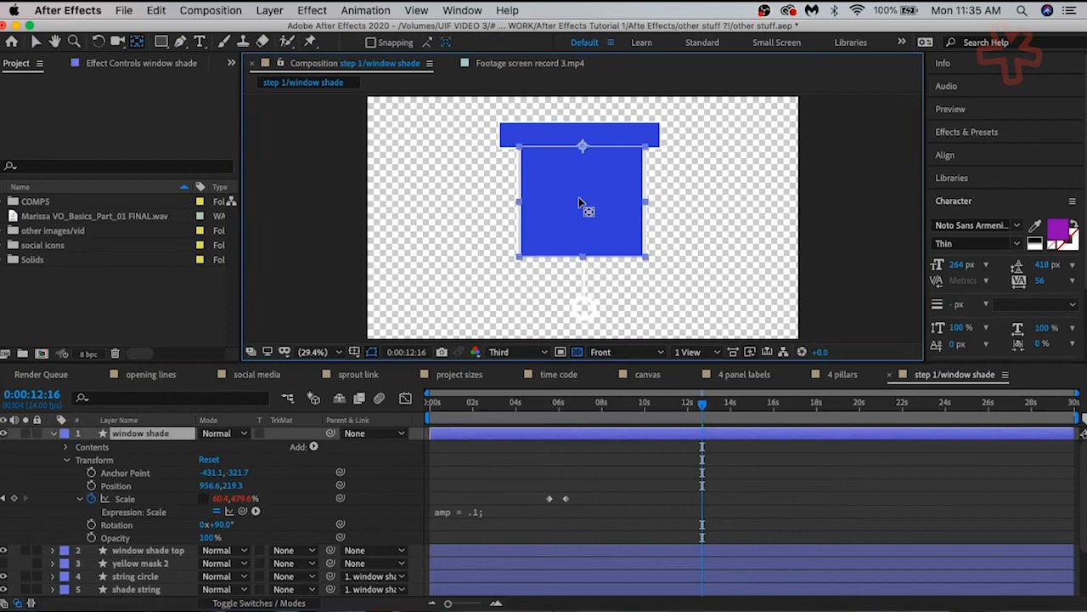
pyautogui.moveTo(586, 149)
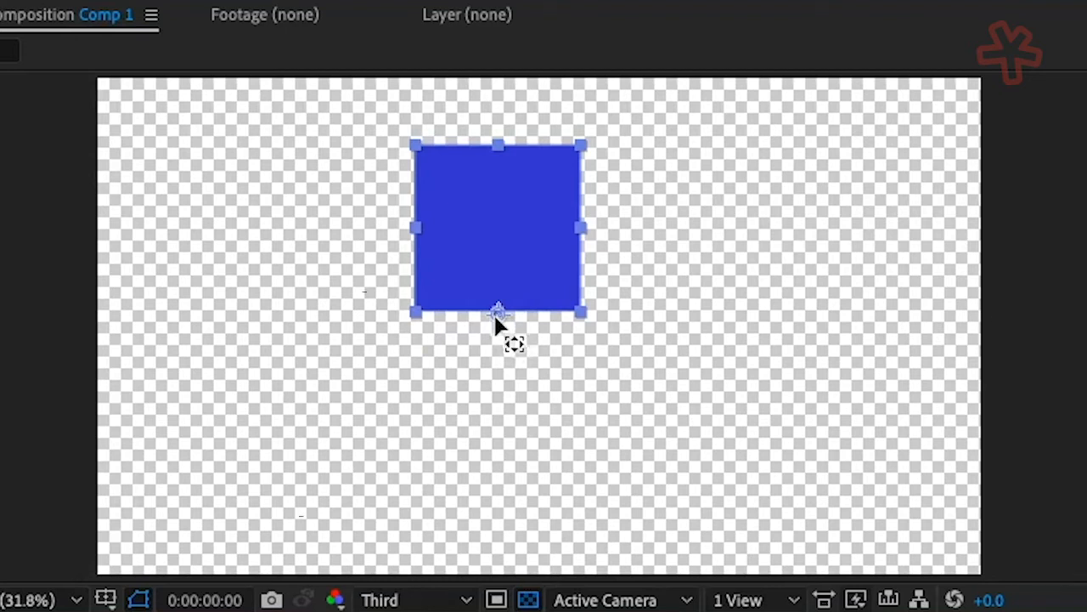
pyautogui.moveTo(425, 229)
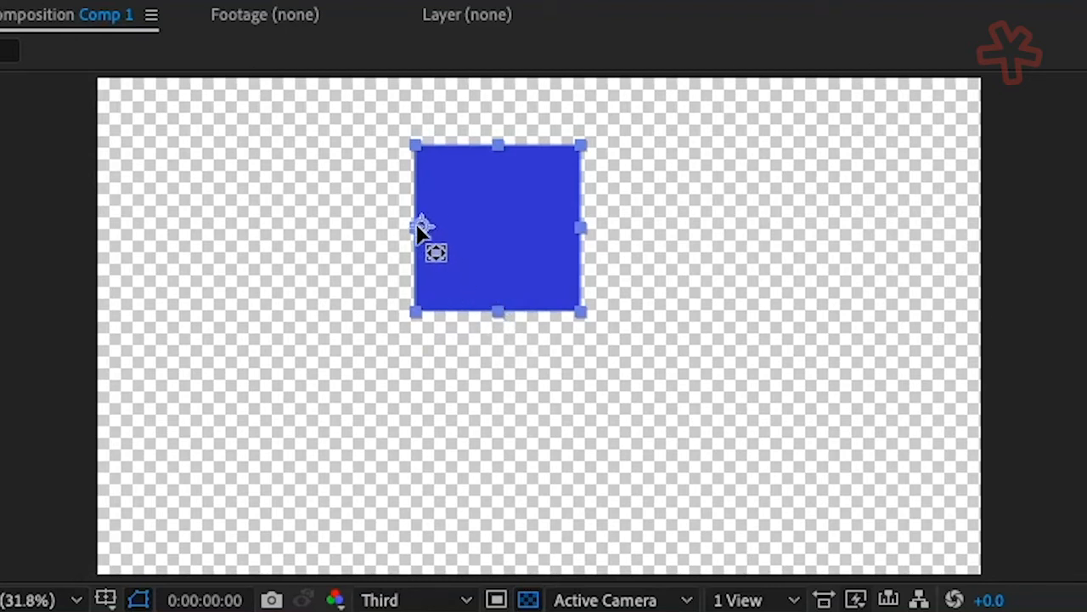
pyautogui.moveTo(305, 208)
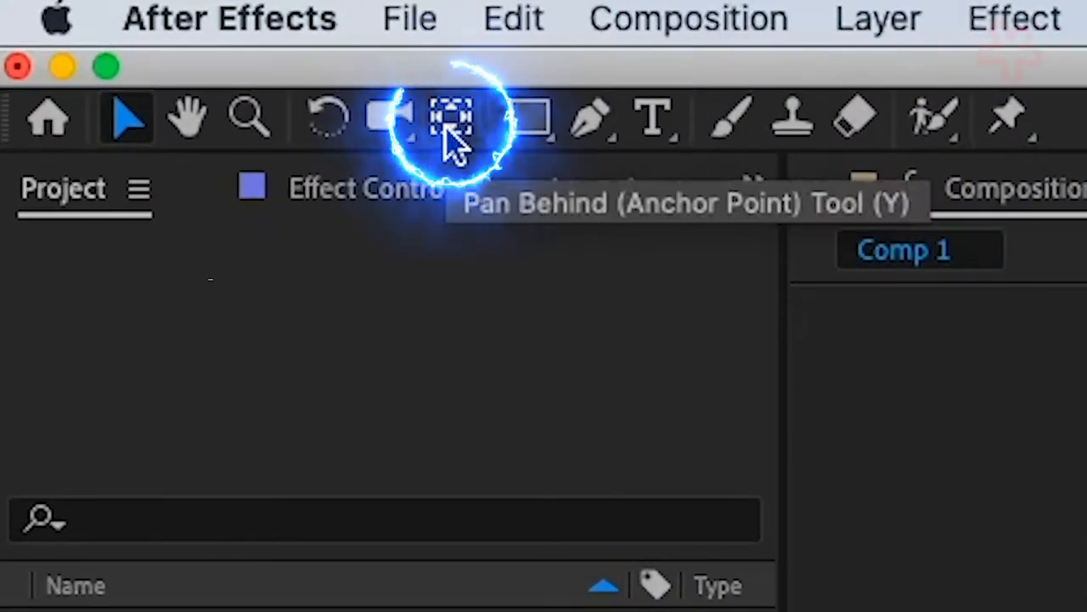
# Step: Switch to the Pan Behind (Anchor Point) tool to reposition the square's anchor point
pyautogui.click(451, 117)
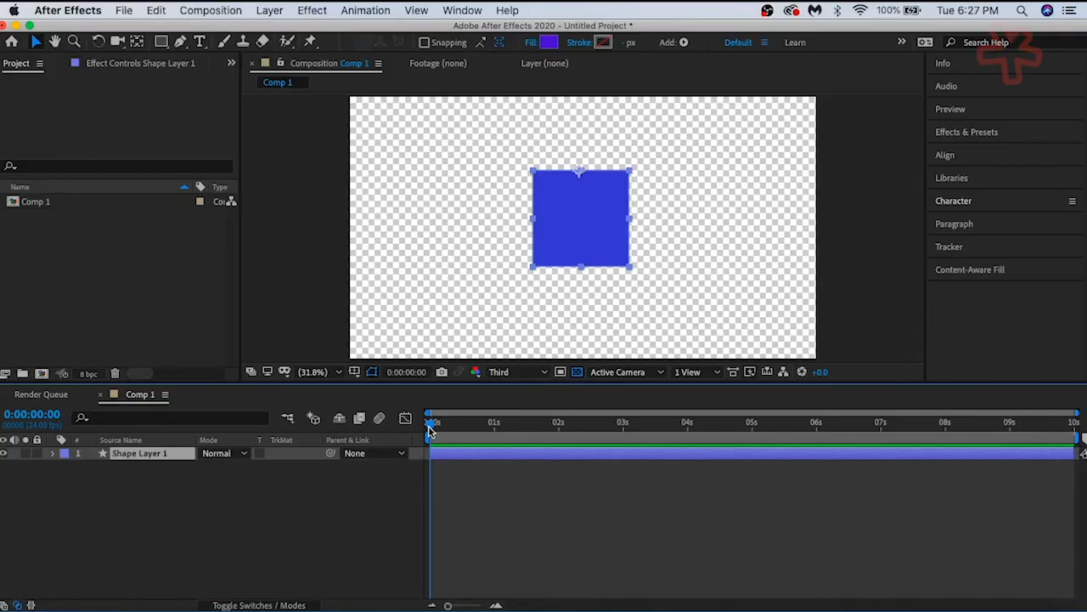
pyautogui.click(622, 422)
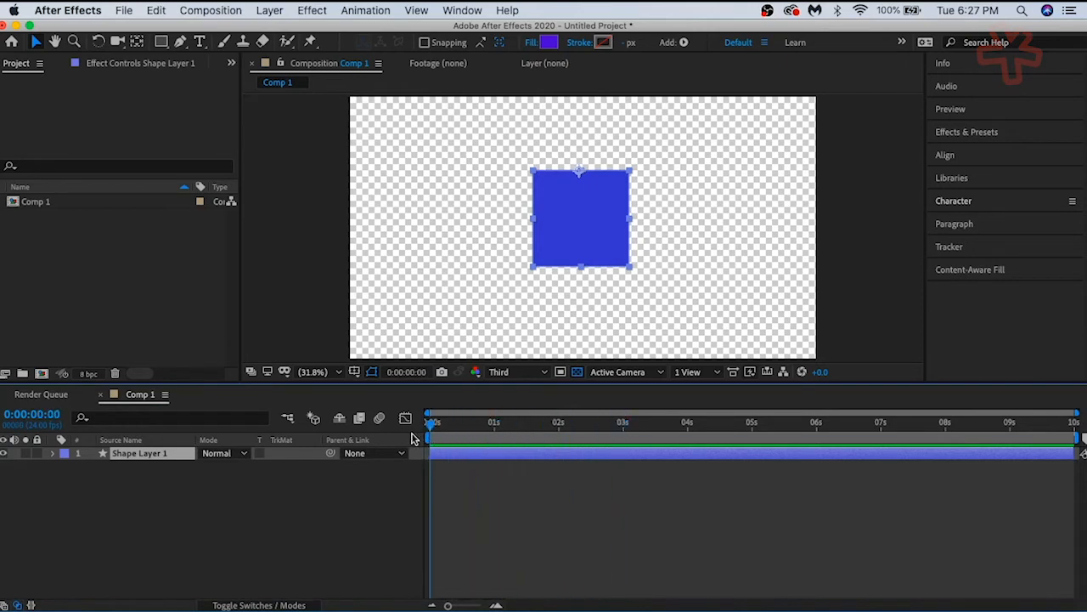
pyautogui.moveTo(383, 503)
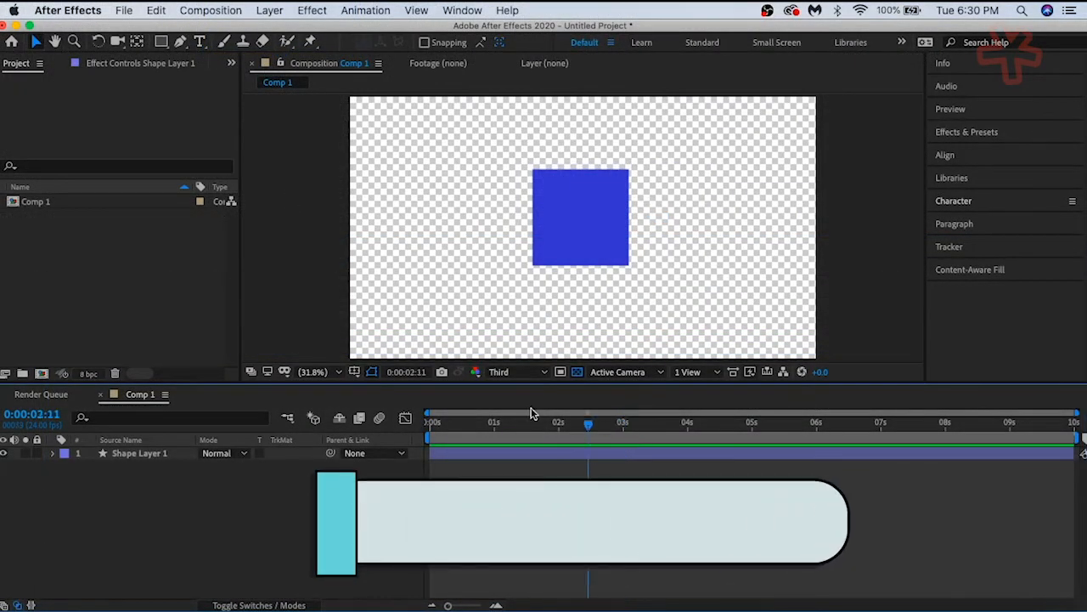
pyautogui.press('home')
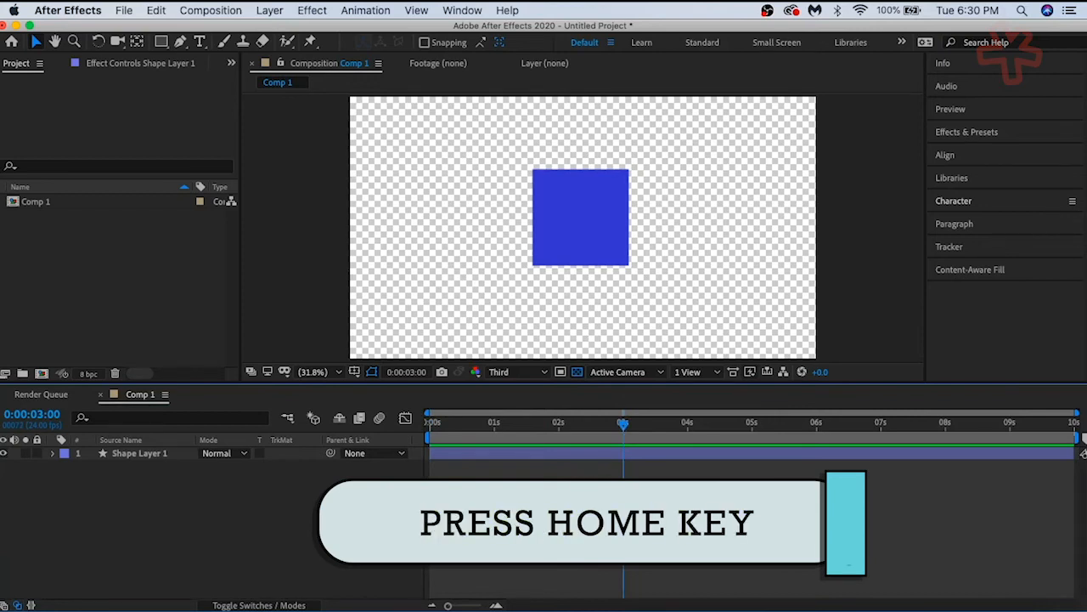
pyautogui.press('end')
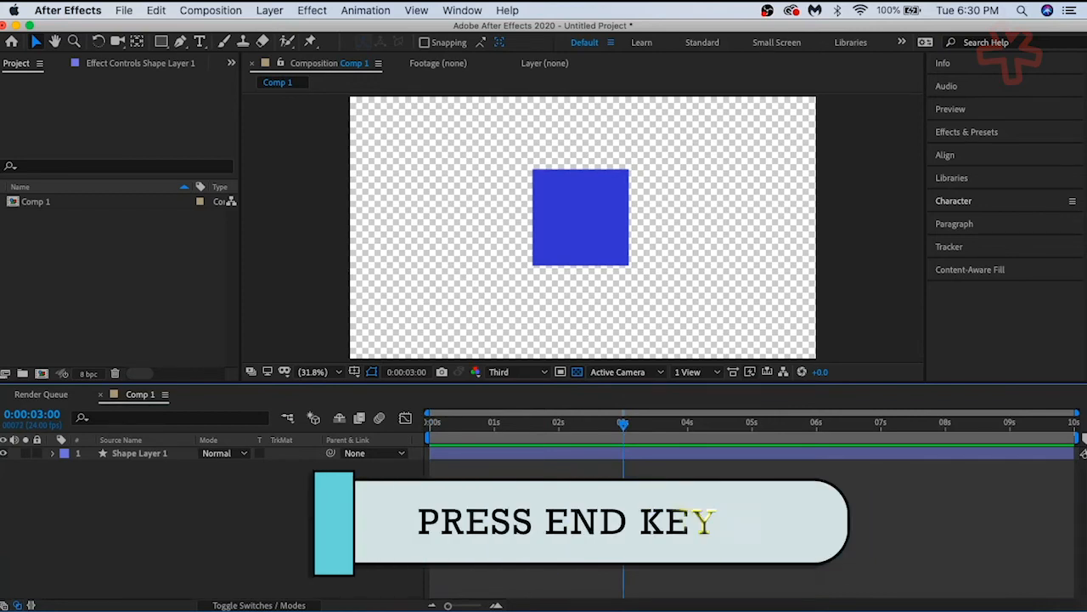
pyautogui.press('end')
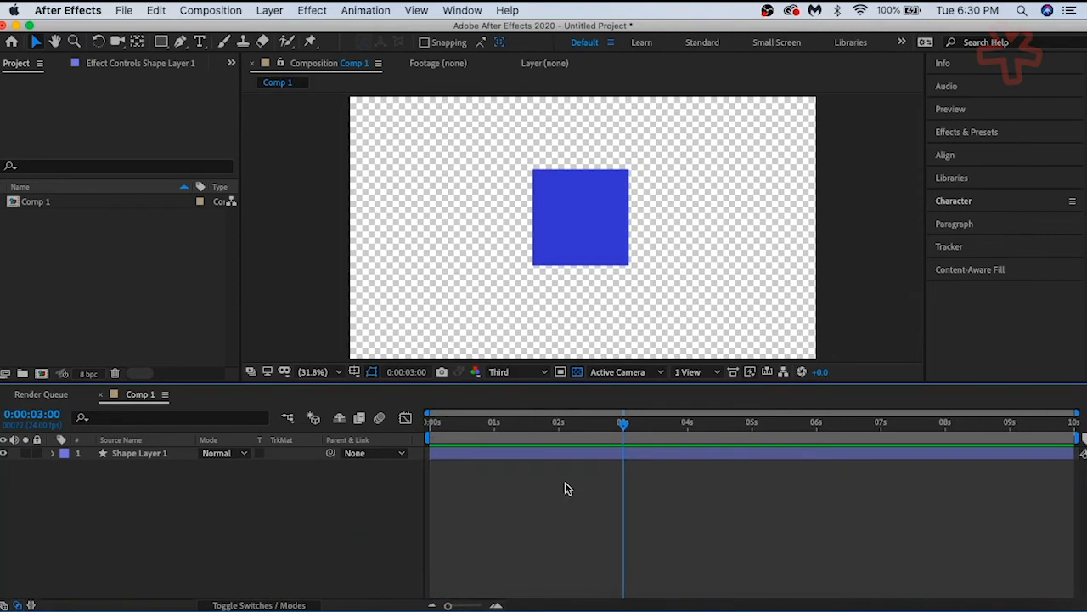
pyautogui.click(429, 422)
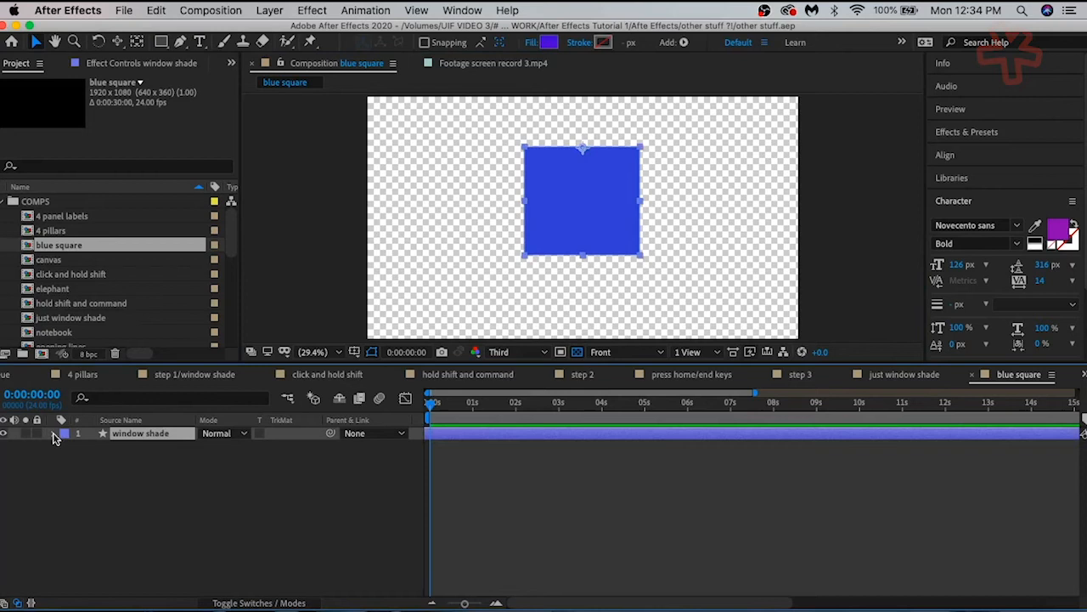
# Step: Reveal the shade layer's Transform properties and scrub Scale to enlarge the square
pyautogui.click(53, 434)
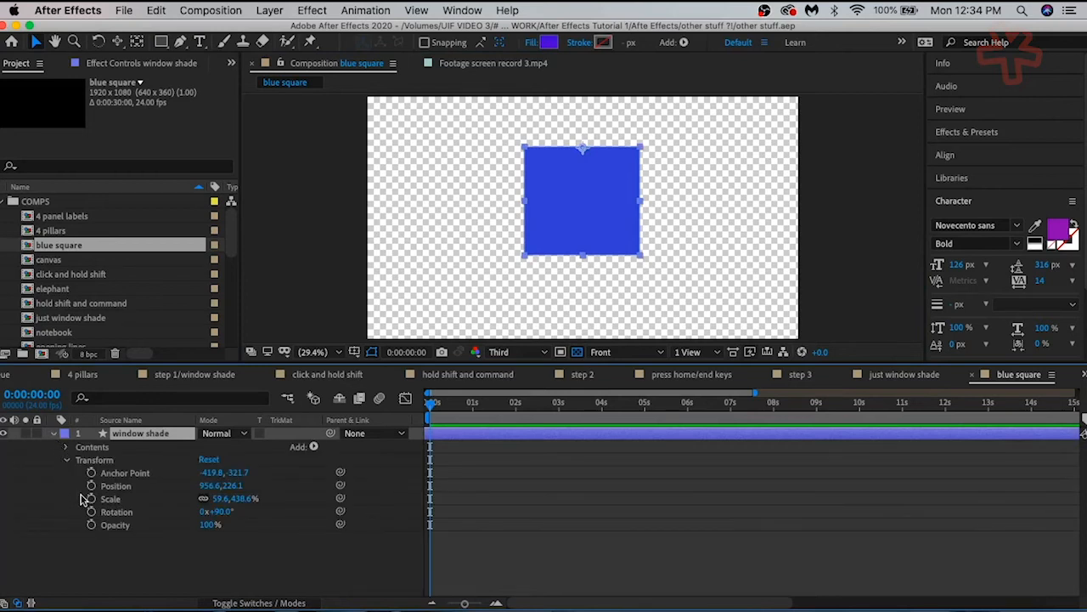
pyautogui.moveTo(91, 498)
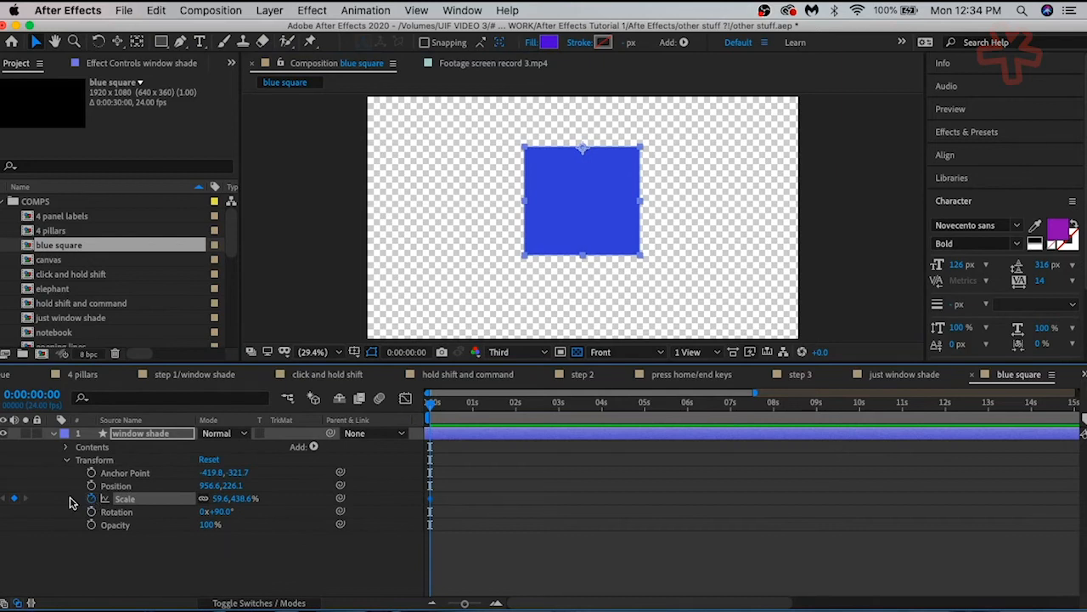
pyautogui.moveTo(425, 416)
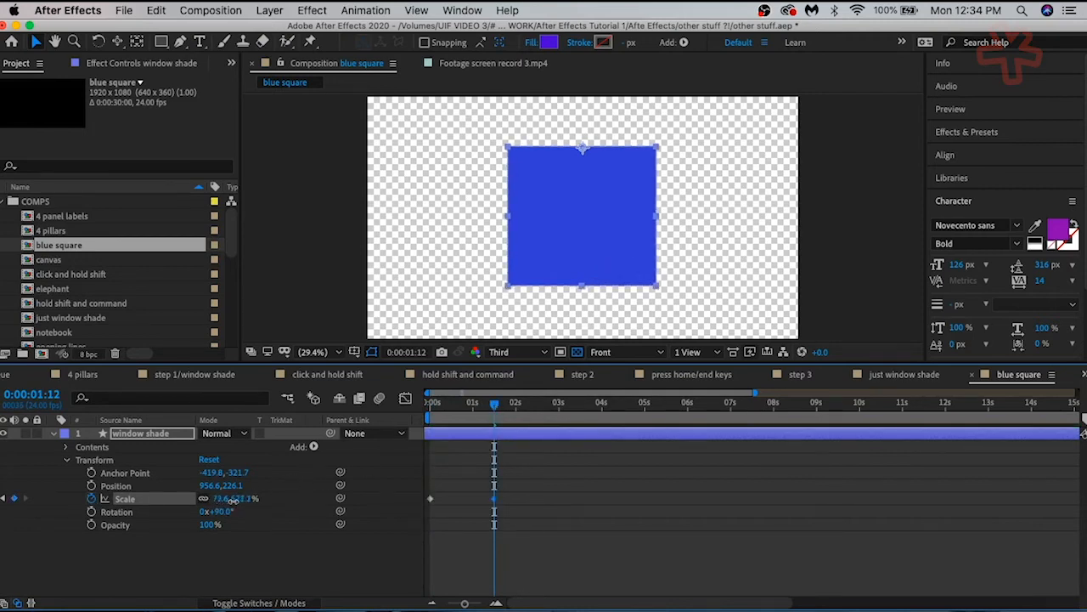
pyautogui.moveTo(238, 498); pyautogui.dragTo(242, 498)
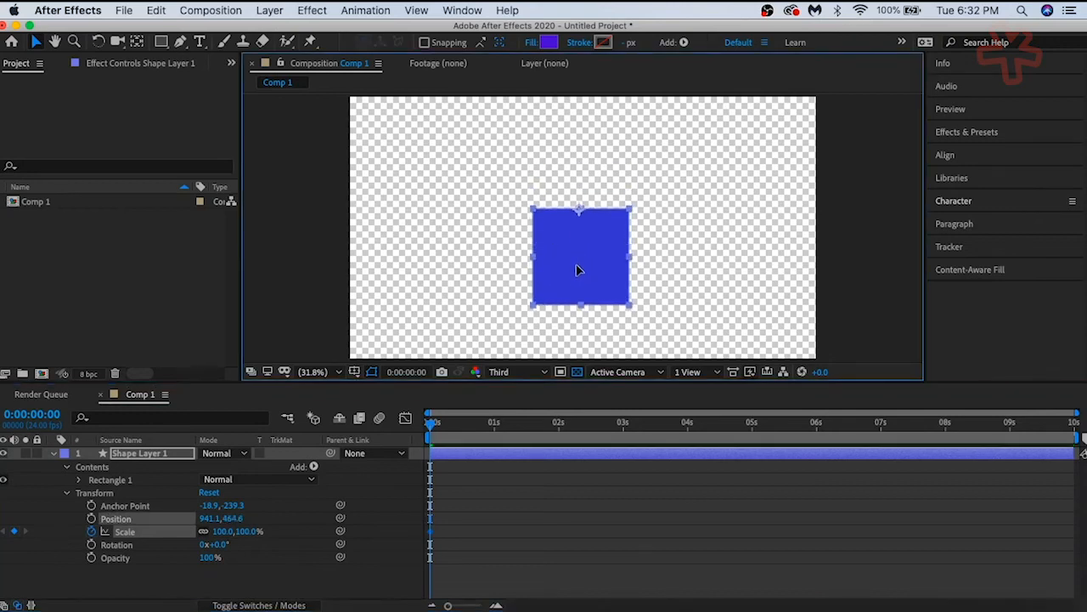
# Step: Raise the blue square toward the top and unlink scale, setting width to 100%
pyautogui.moveTo(580, 257); pyautogui.dragTo(580, 185)
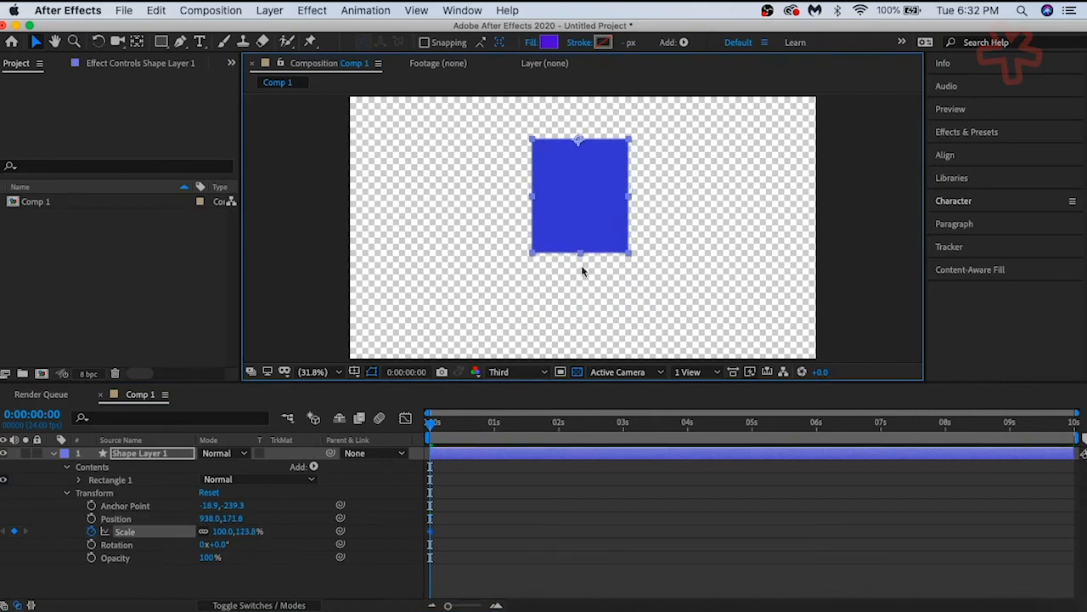
pyautogui.moveTo(578, 255); pyautogui.dragTo(578, 251)
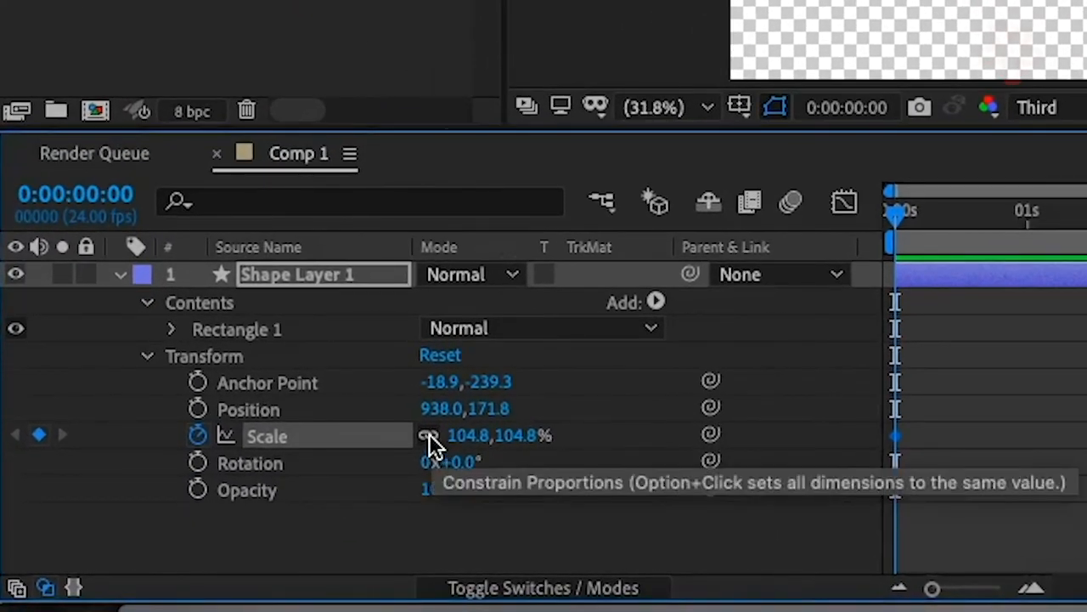
pyautogui.moveTo(434, 442)
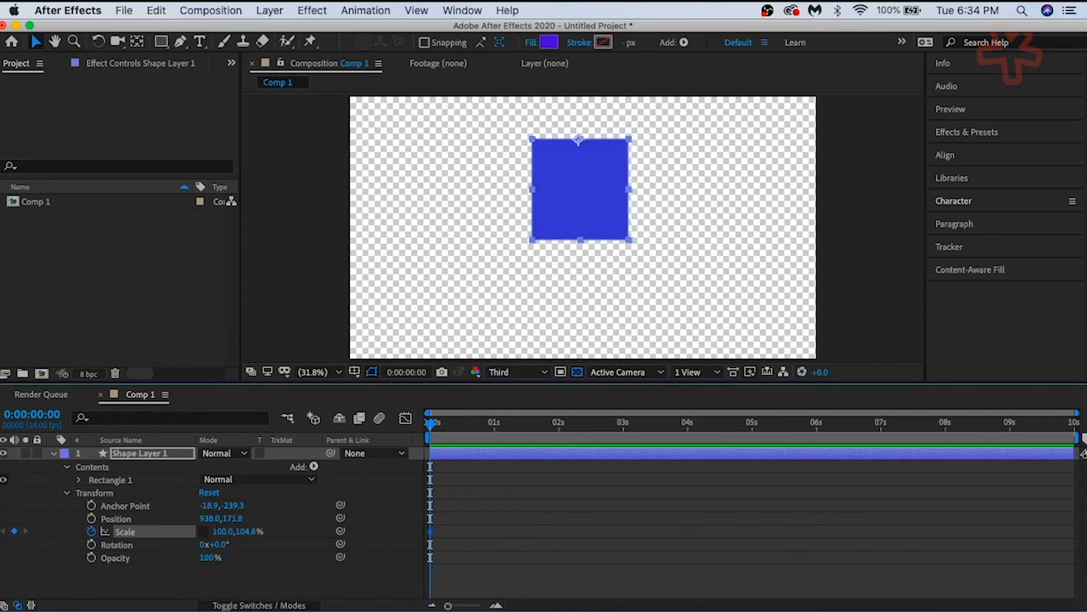
pyautogui.doubleClick(257, 530)
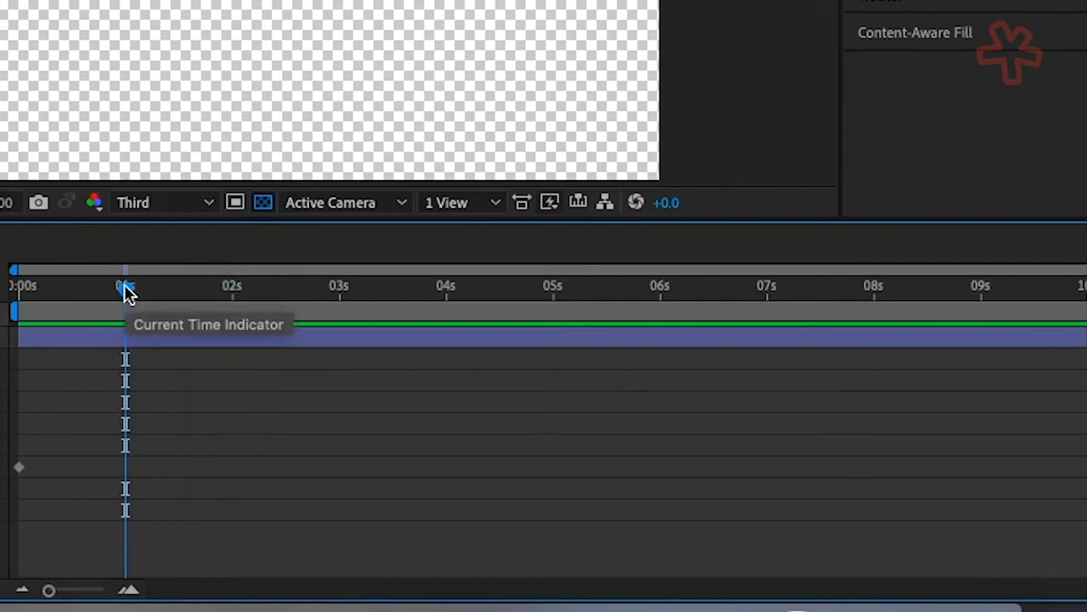
# Step: Scrub the current-time indicator later in Comp 1
pyautogui.moveTo(125, 288); pyautogui.dragTo(365, 289)
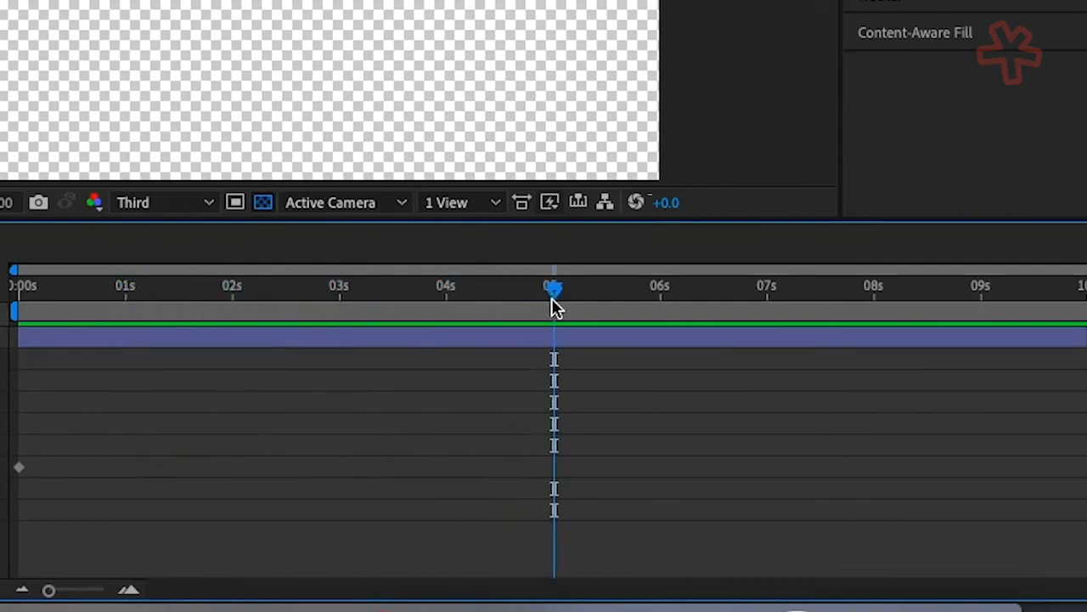
pyautogui.moveTo(554, 308)
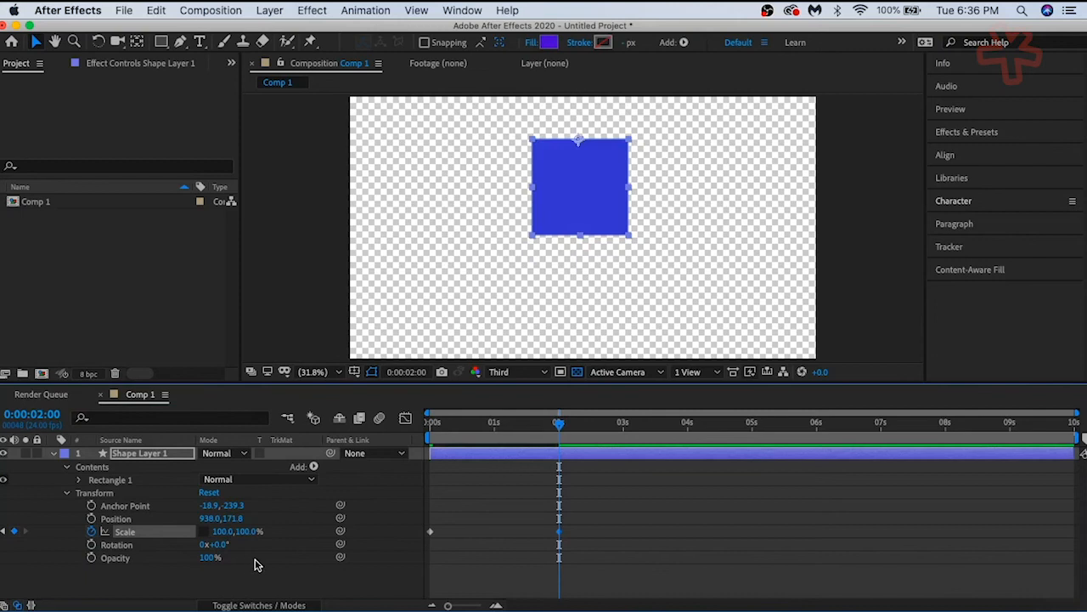
pyautogui.moveTo(262, 564)
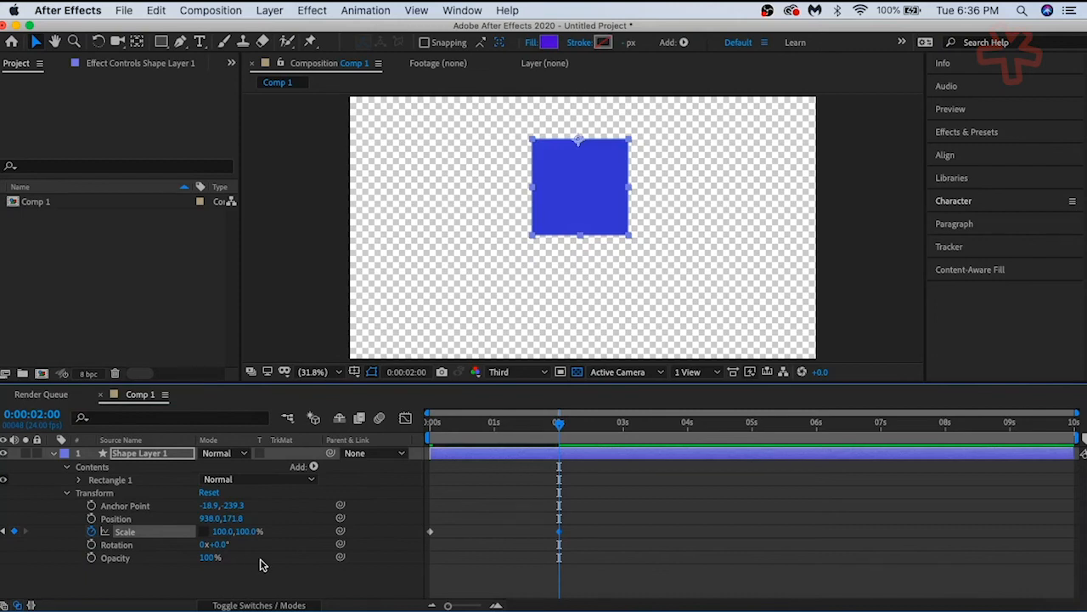
pyautogui.moveTo(250, 544)
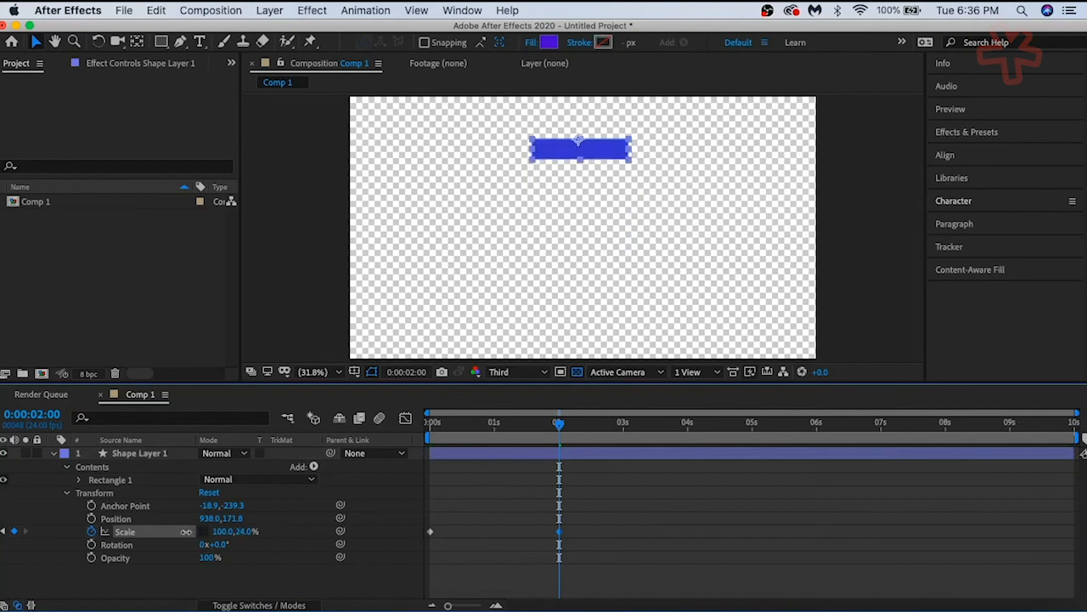
# Step: Enter 98.0 into the Scale value on Shape Layer 1
pyautogui.write('98.0')
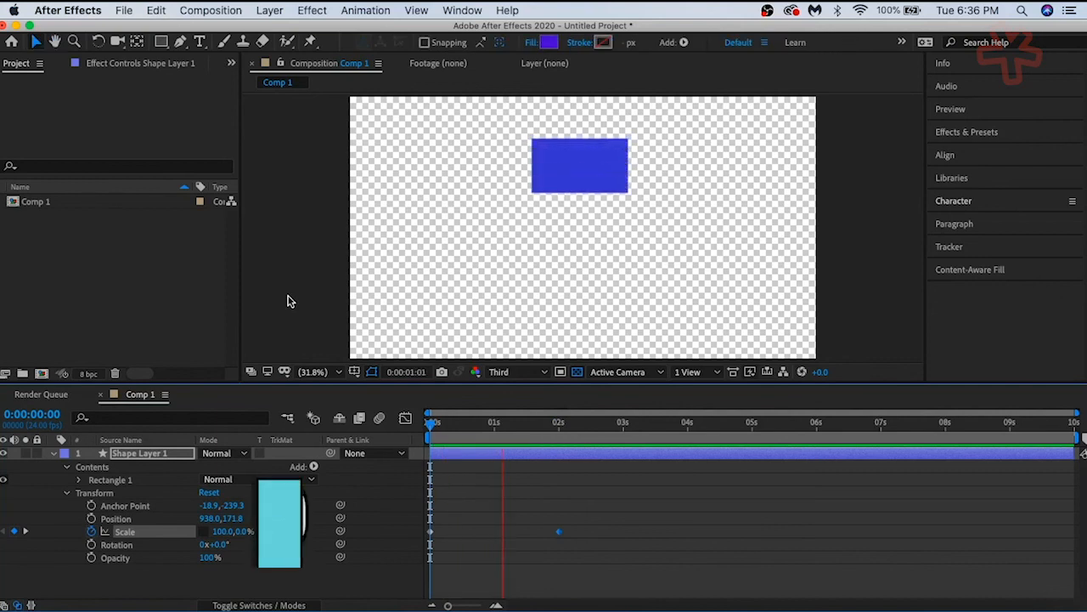
# Step: Preview Comp 1 with the spacebar to watch the square pull down
pyautogui.press('space')
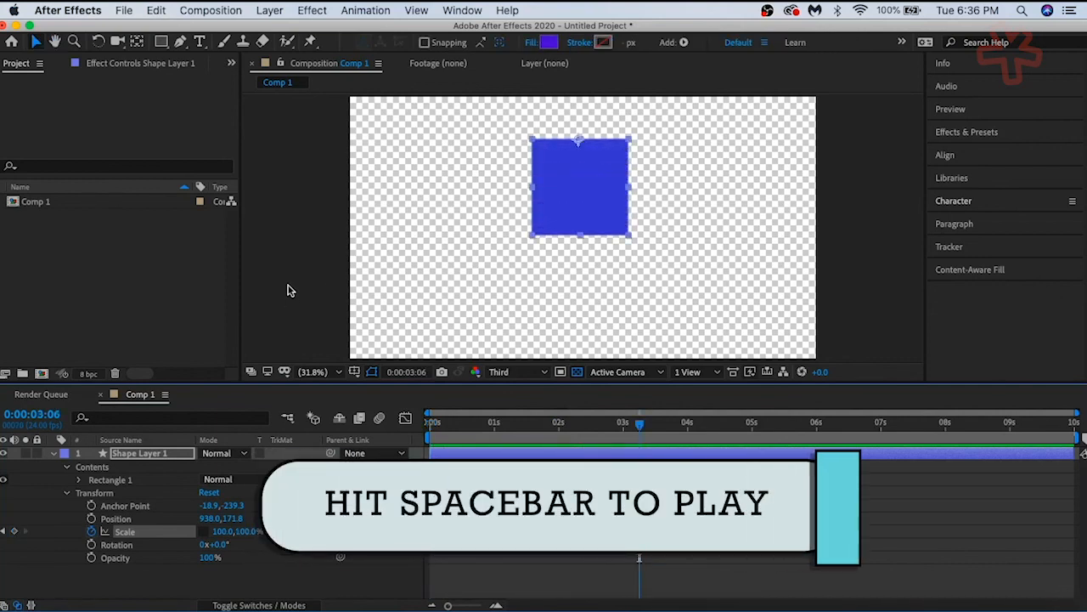
pyautogui.moveTo(285, 276)
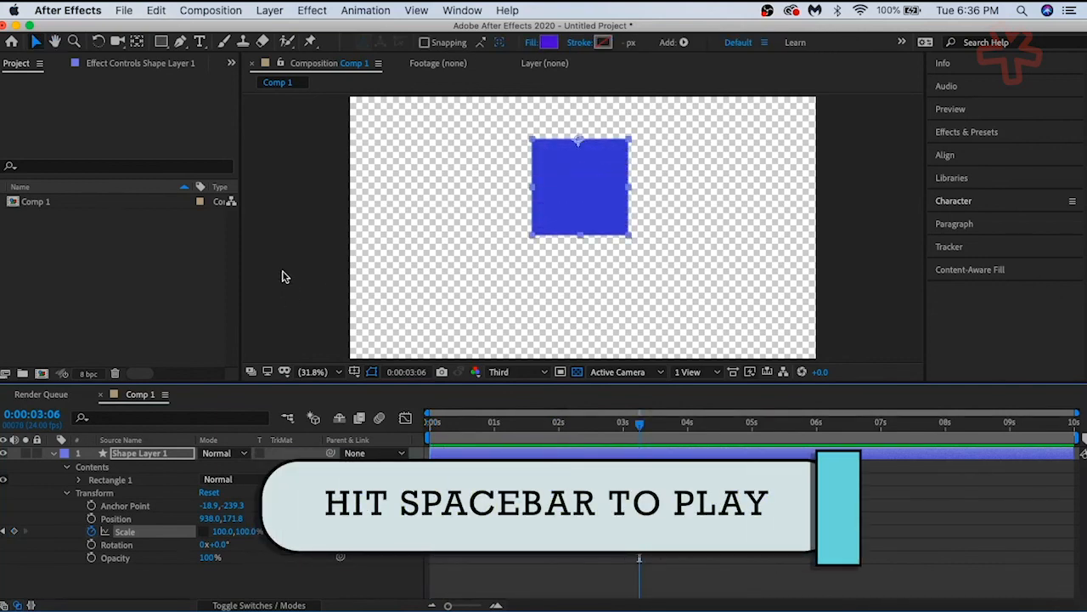